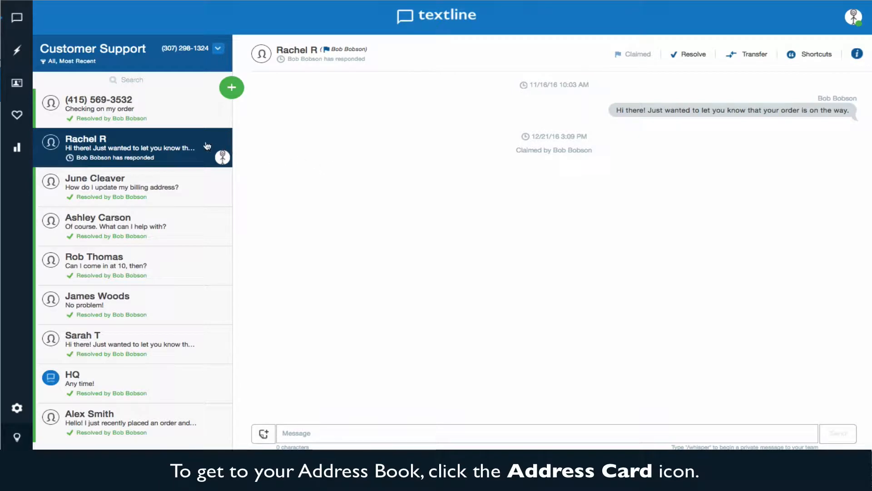
Open the Address Book from the left sidebar's address card icon
click(16, 82)
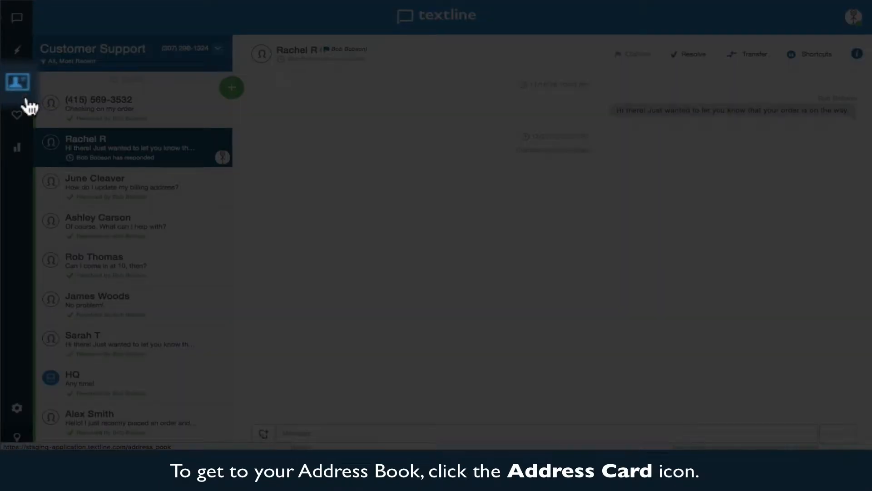
click(17, 82)
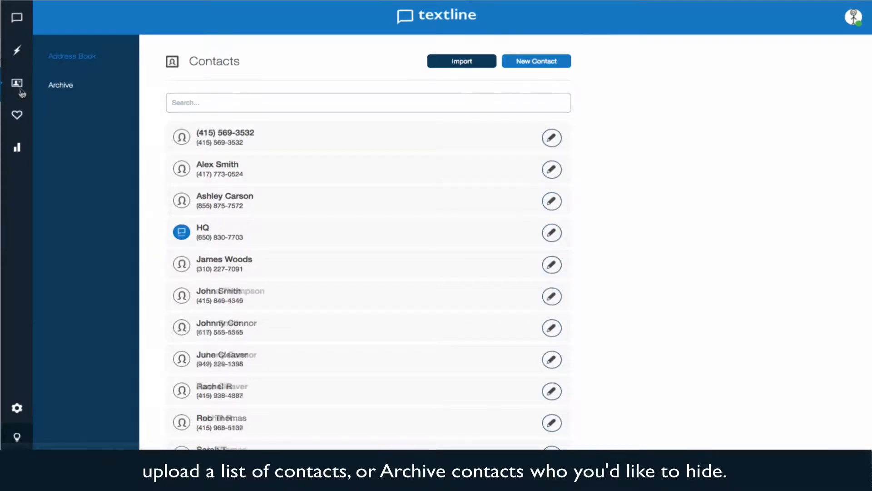
click(367, 103)
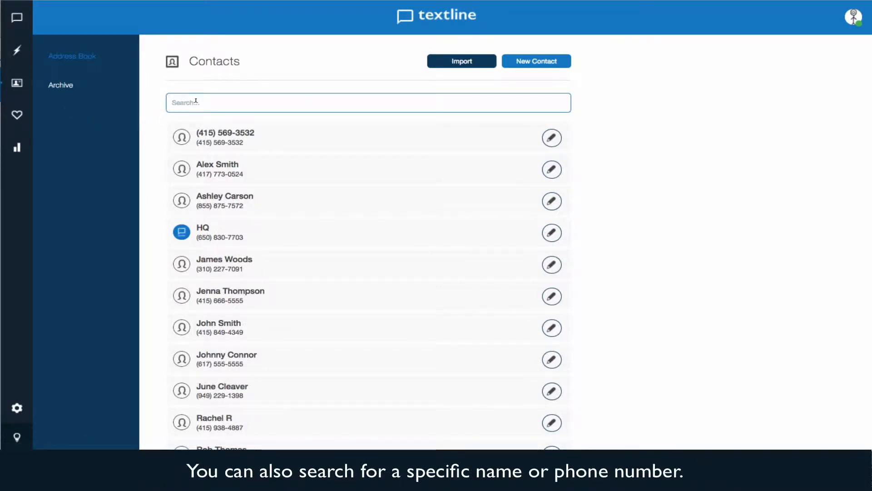
text(4)
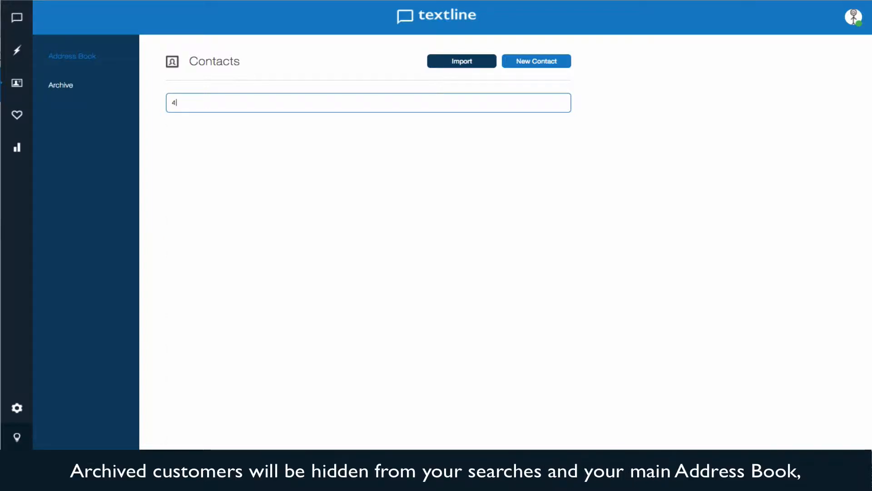
text(15)
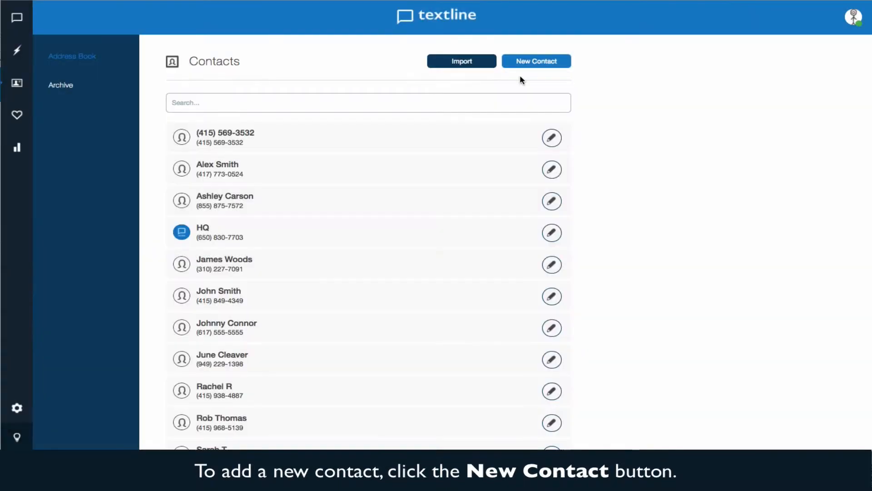
click(535, 62)
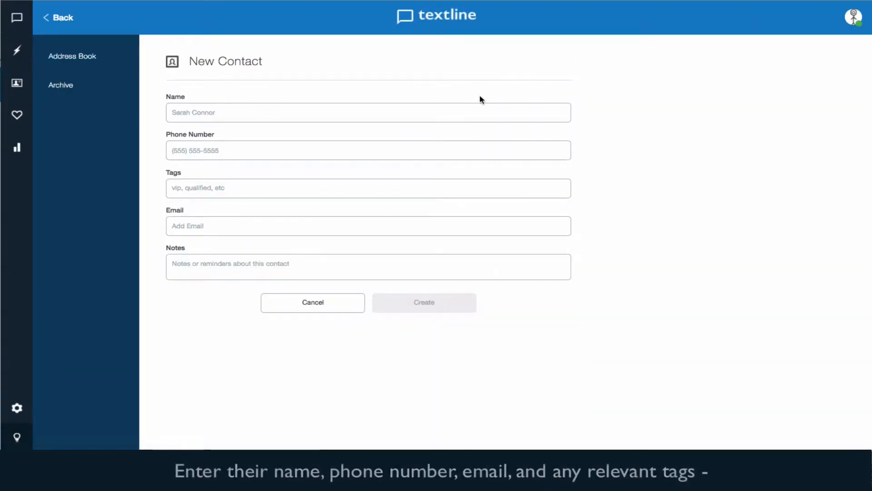
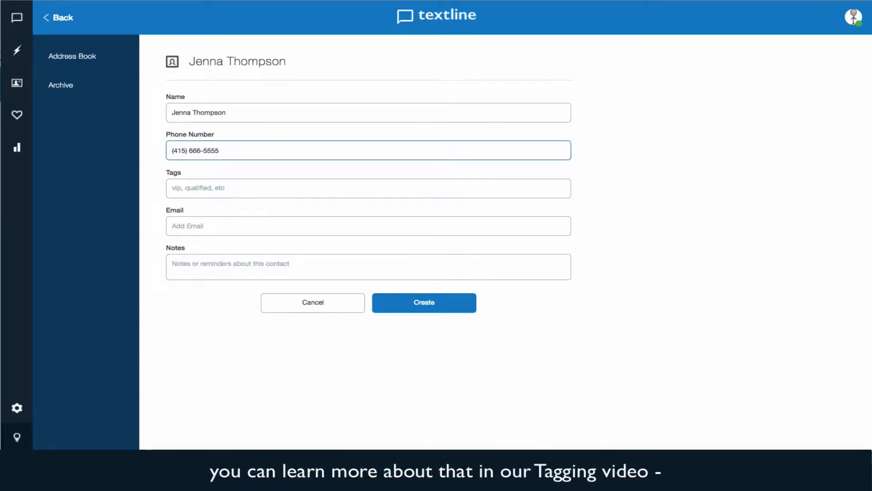
text(online_order)
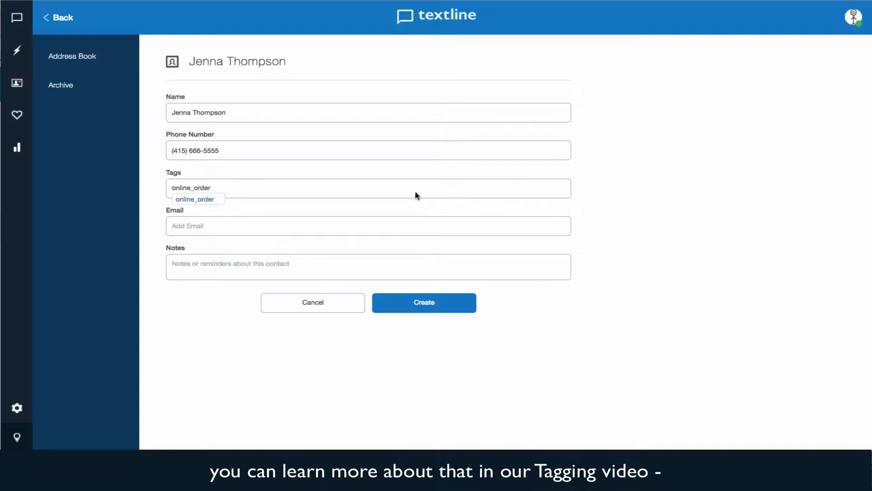
click(195, 199)
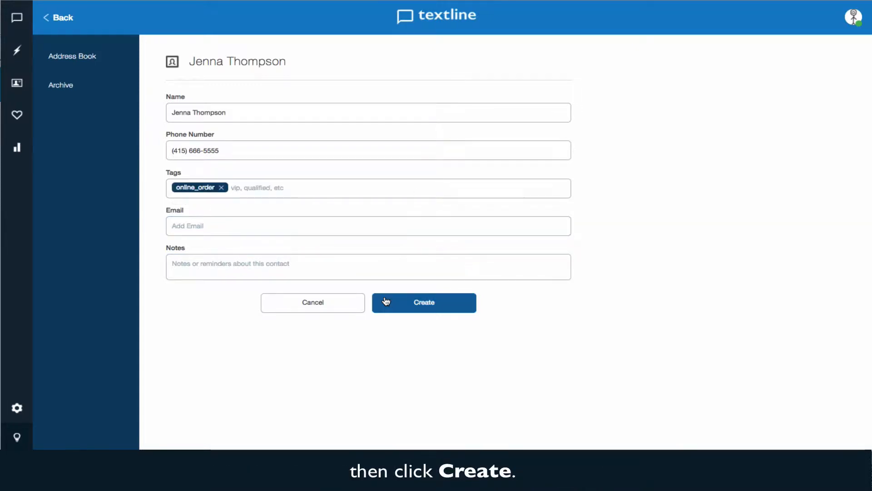
click(424, 302)
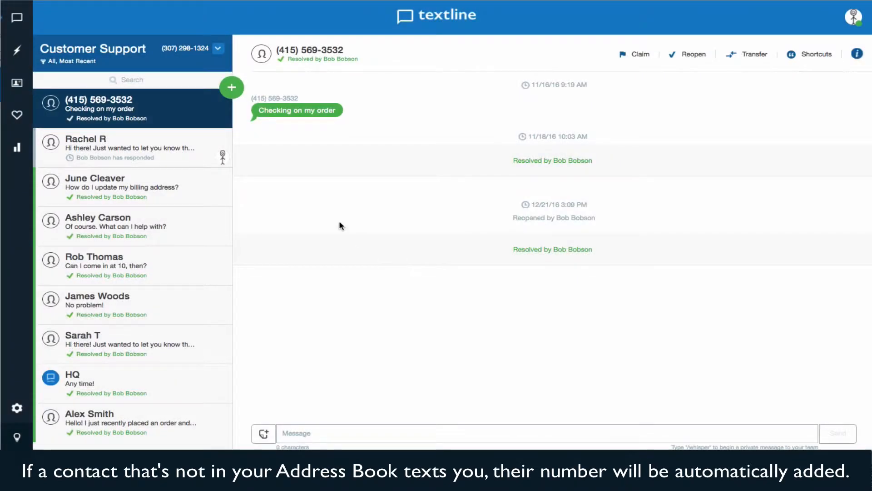
click(17, 83)
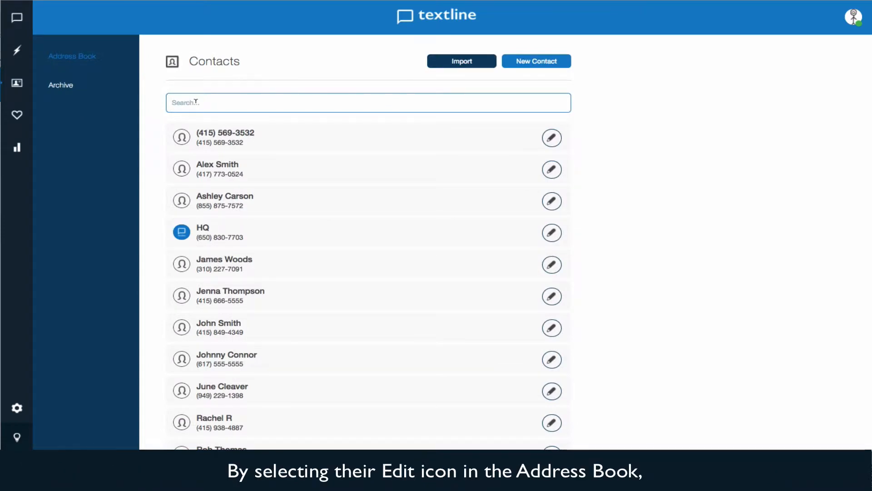
click(551, 137)
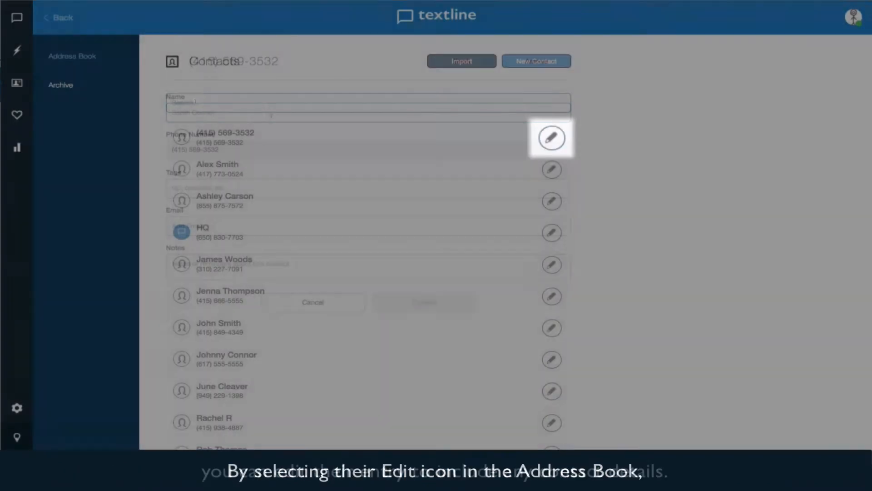
click(550, 138)
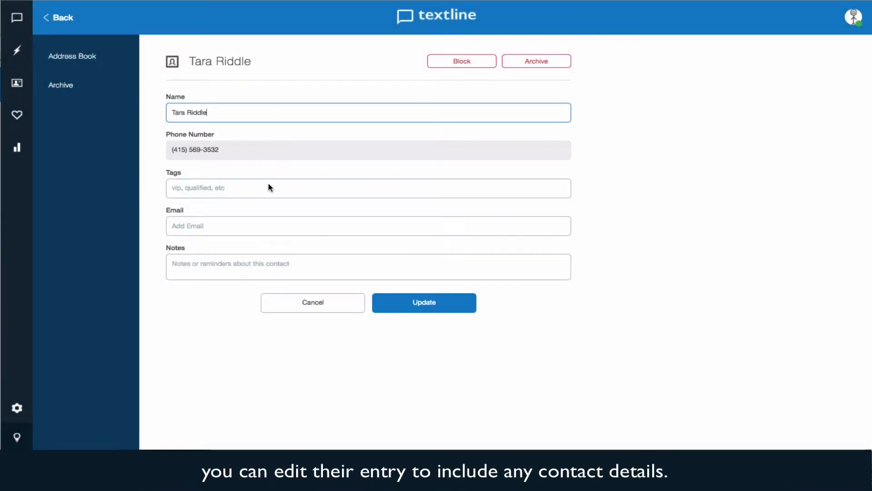
text(christmas_order)
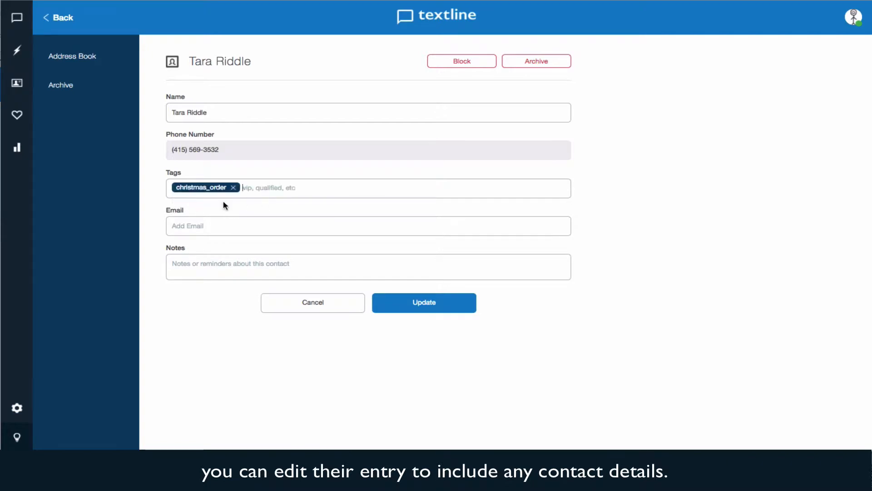
click(57, 17)
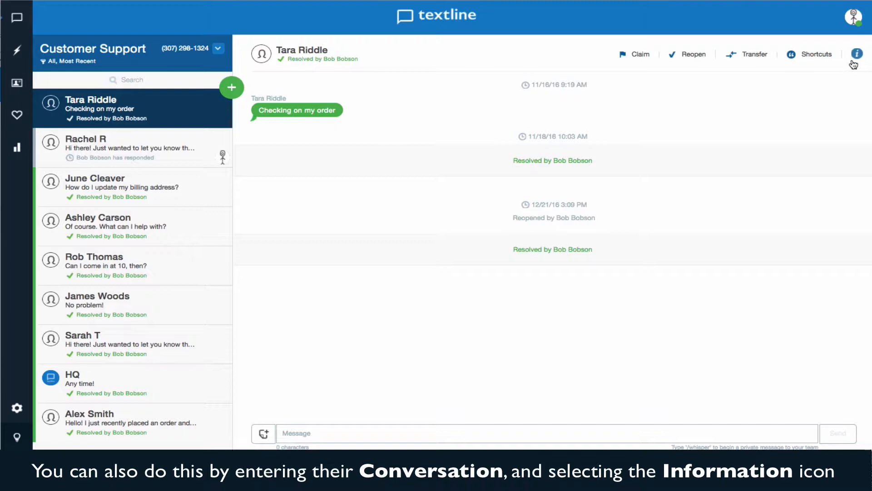
click(856, 54)
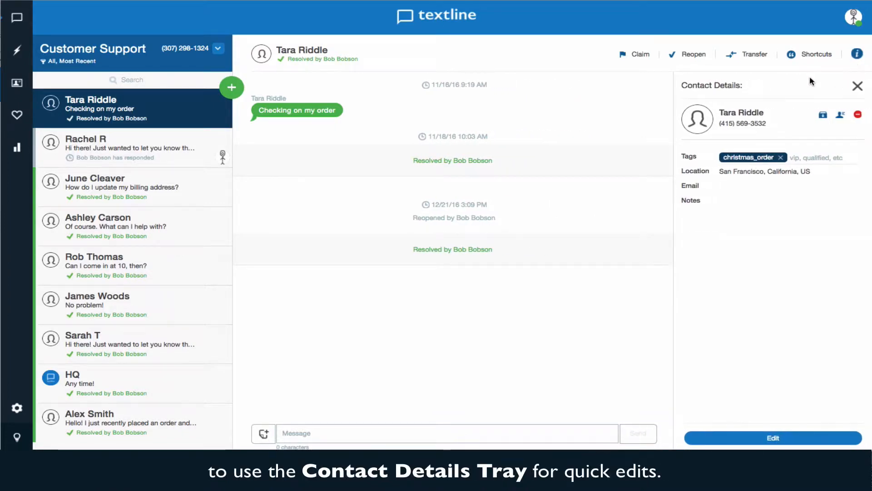
click(773, 438)
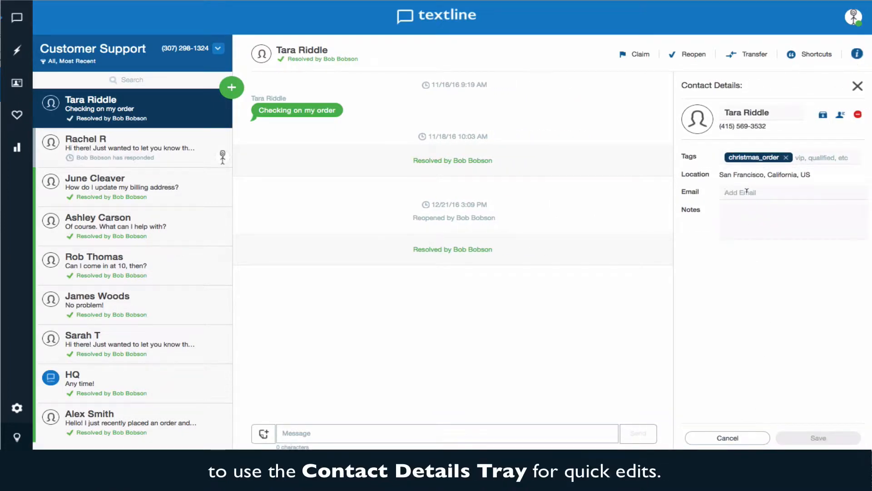
text(tara@fakegmail.com)
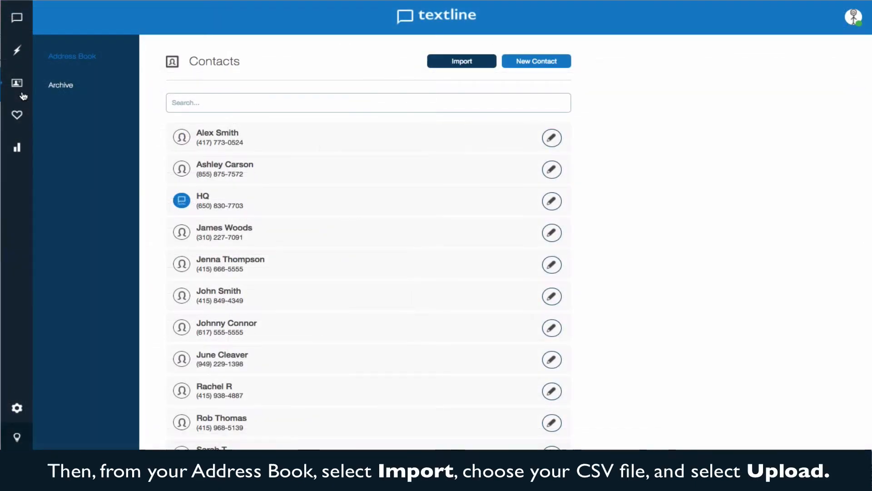
Import the business customer list CSV into the Address Book
click(462, 61)
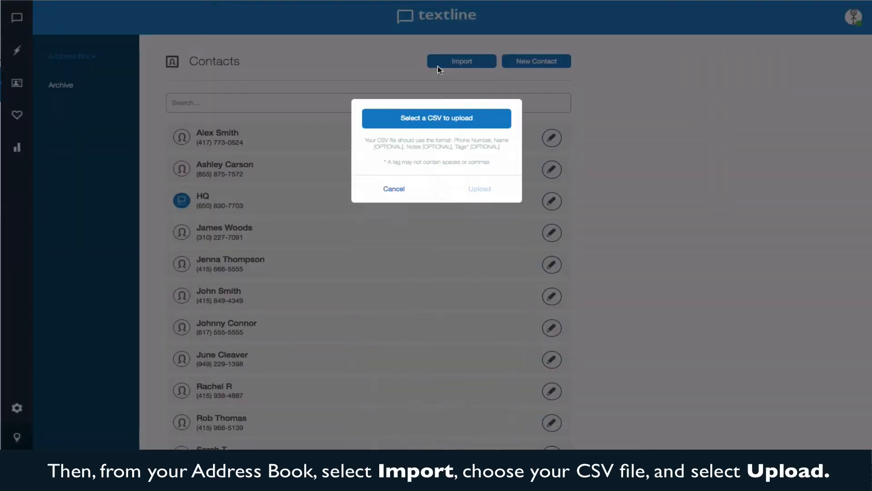
click(436, 118)
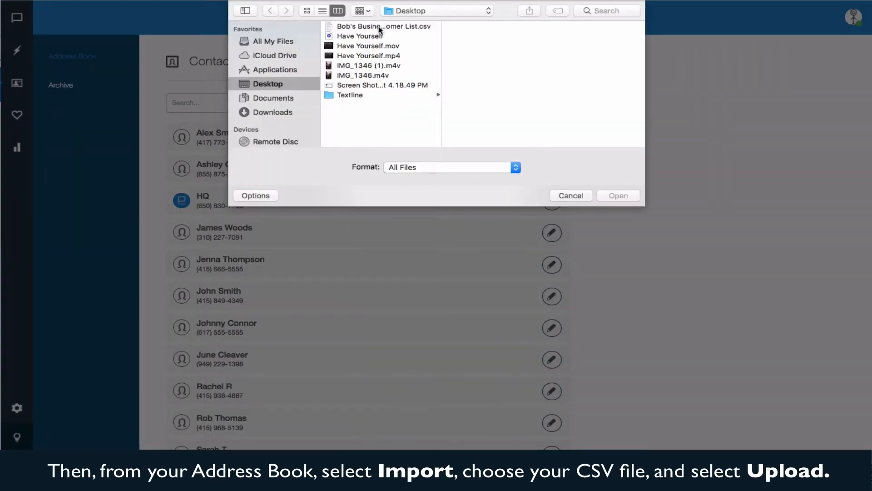
click(381, 26)
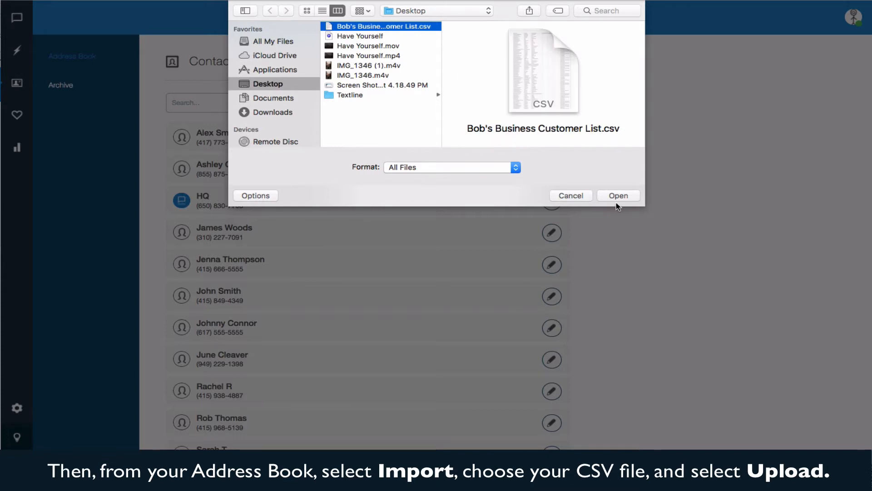
click(618, 195)
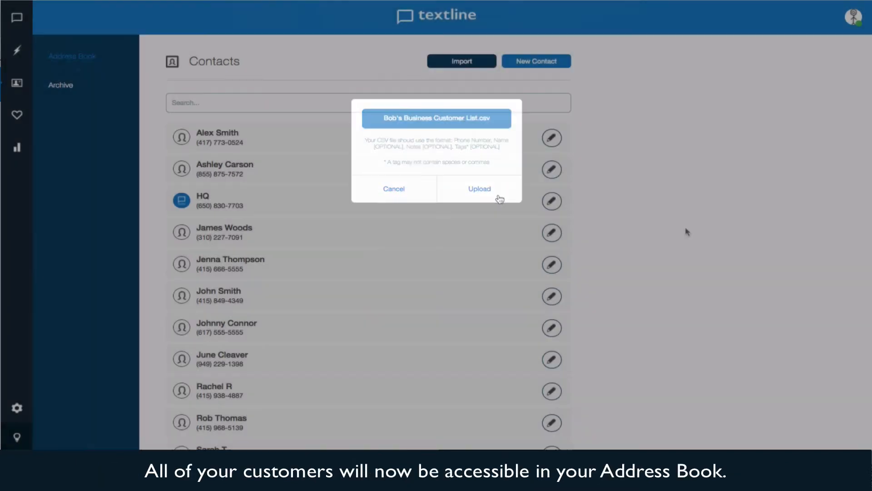
click(479, 188)
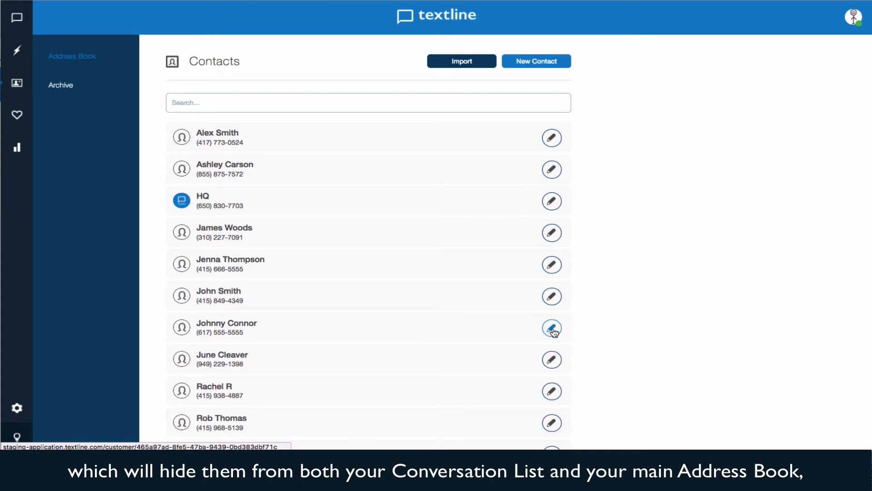
click(551, 327)
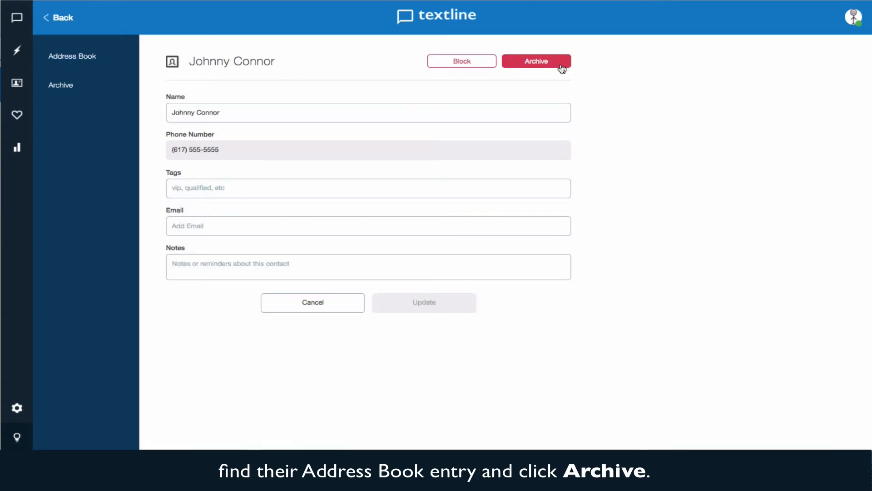
click(536, 61)
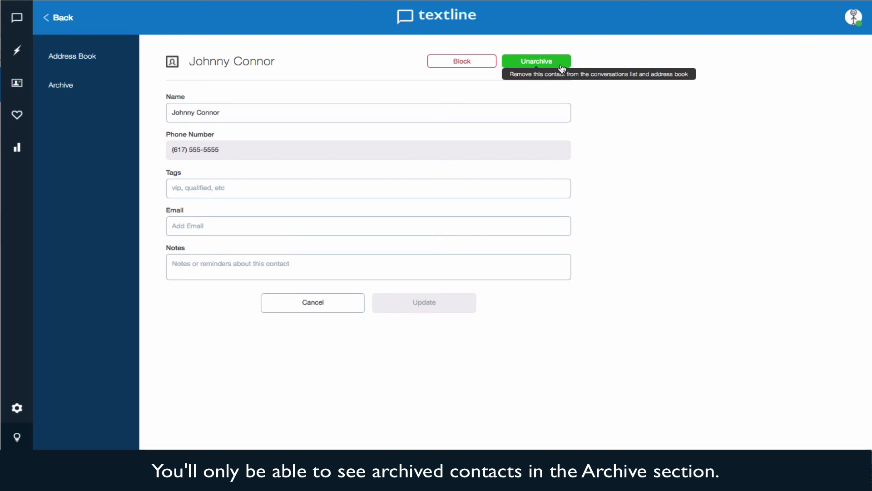